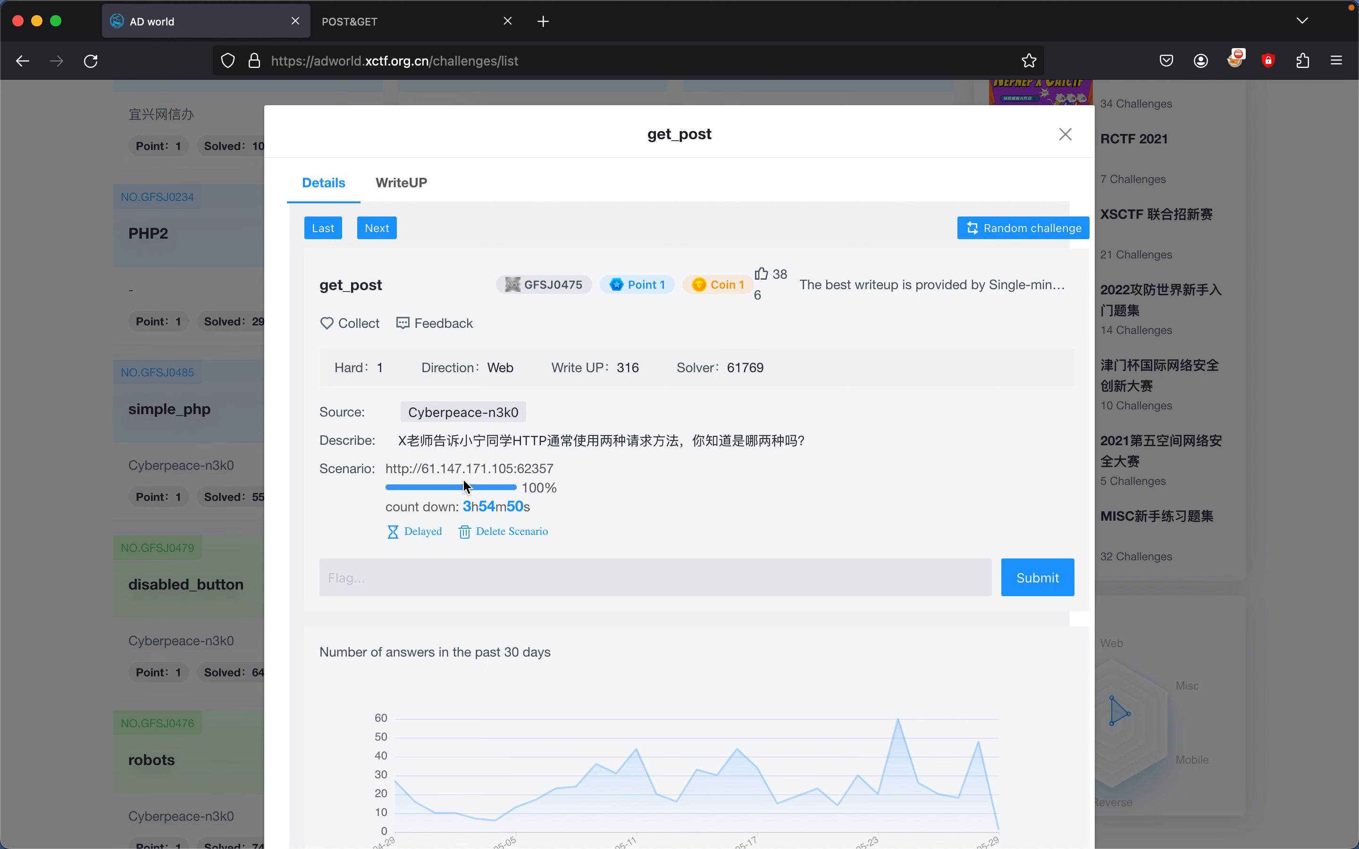
mouse_move(454, 479)
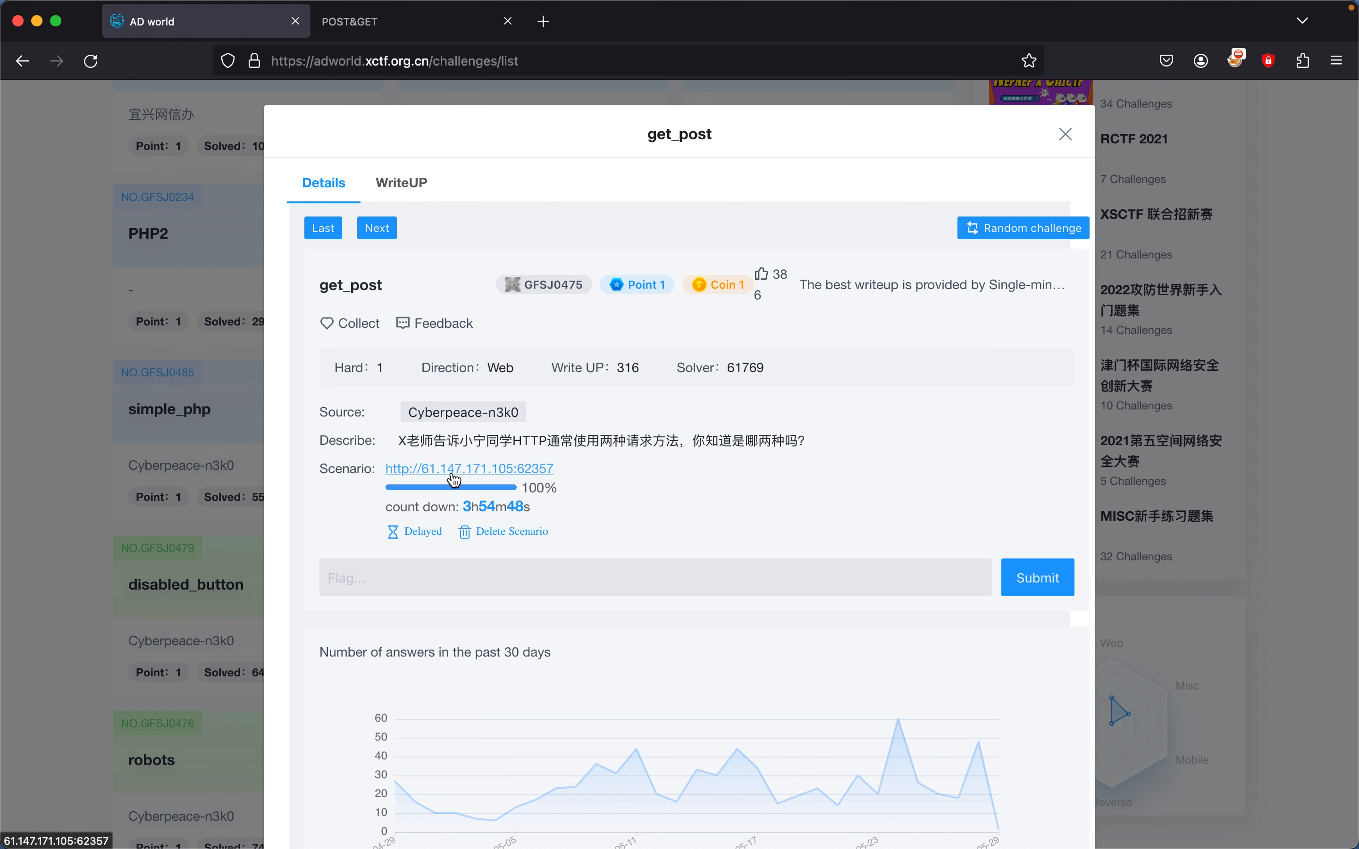
mouse_move(451, 362)
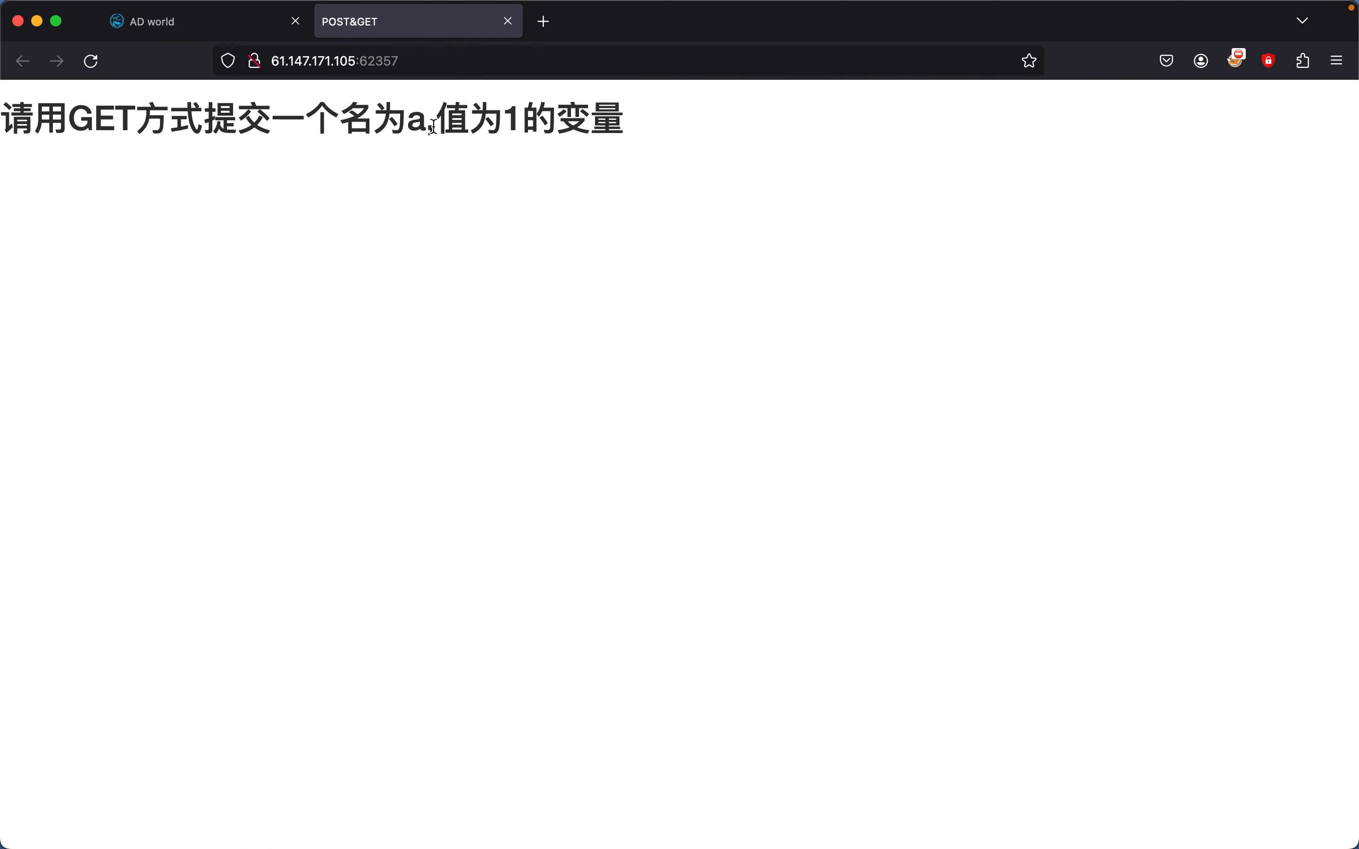
Translate the copied heading '请用GET方式提交一个名为a,值为1的变量' from Chinese to English
triple_click(313, 119)
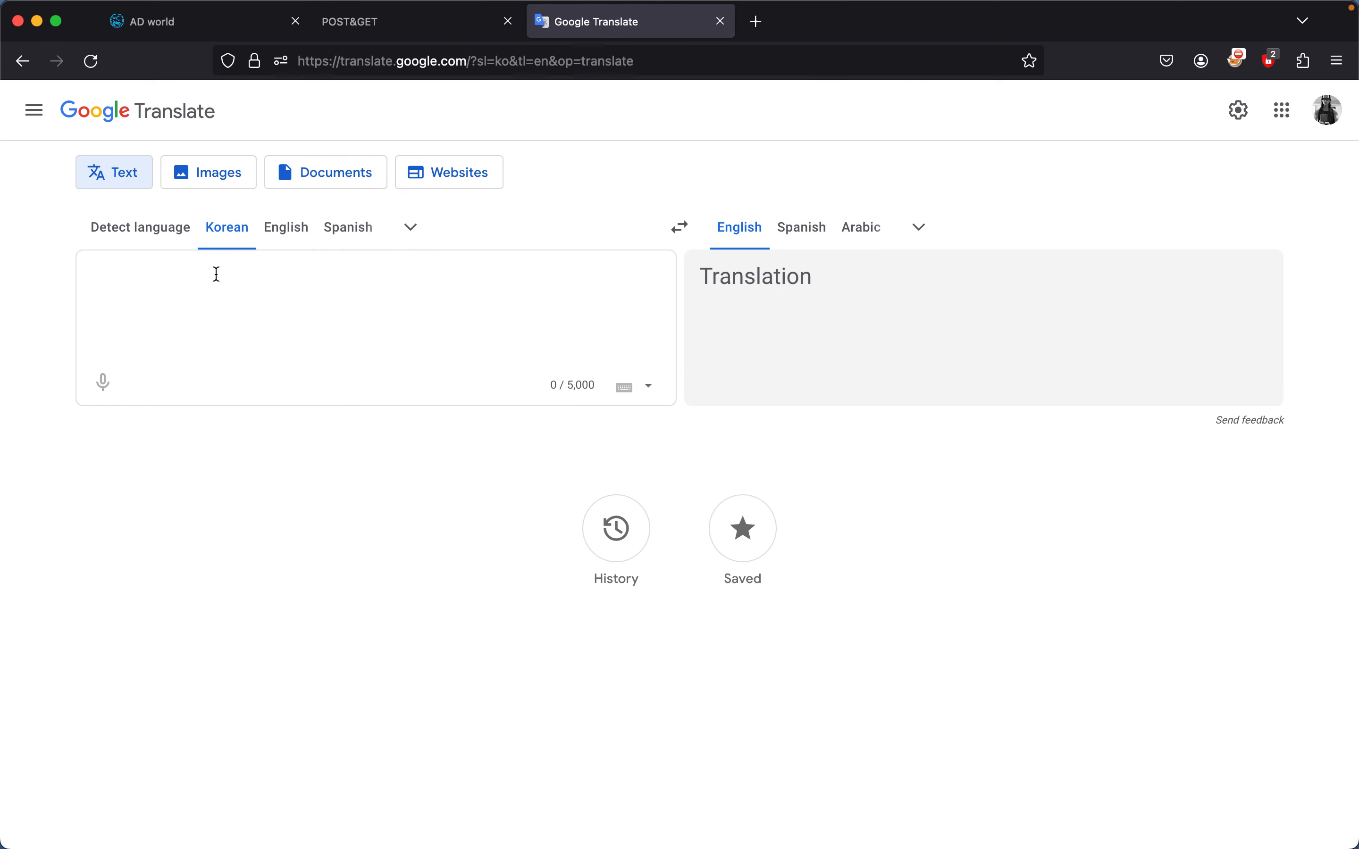
text(请用GET方式提交一个名为a,值为1的变量)
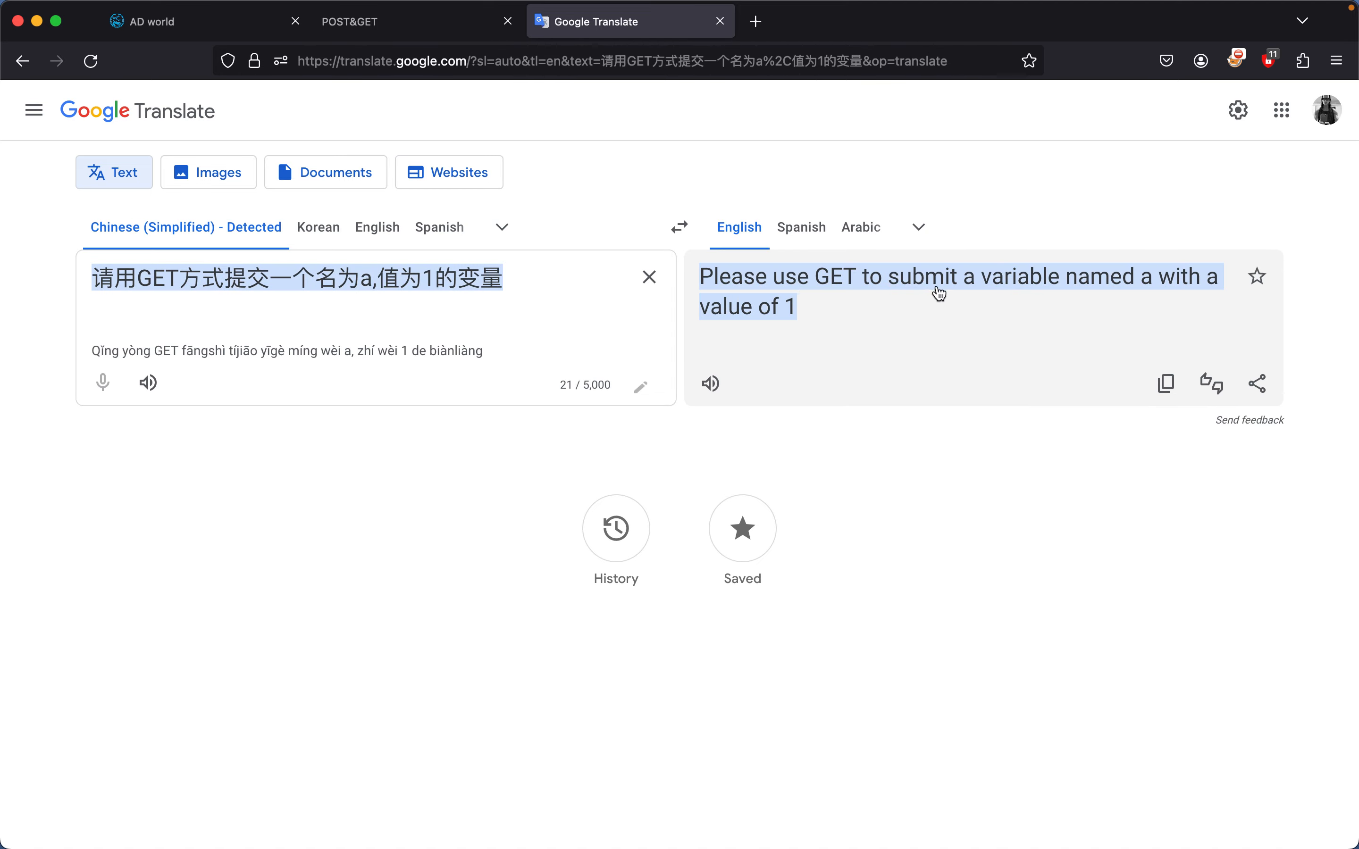
mouse_move(795, 314)
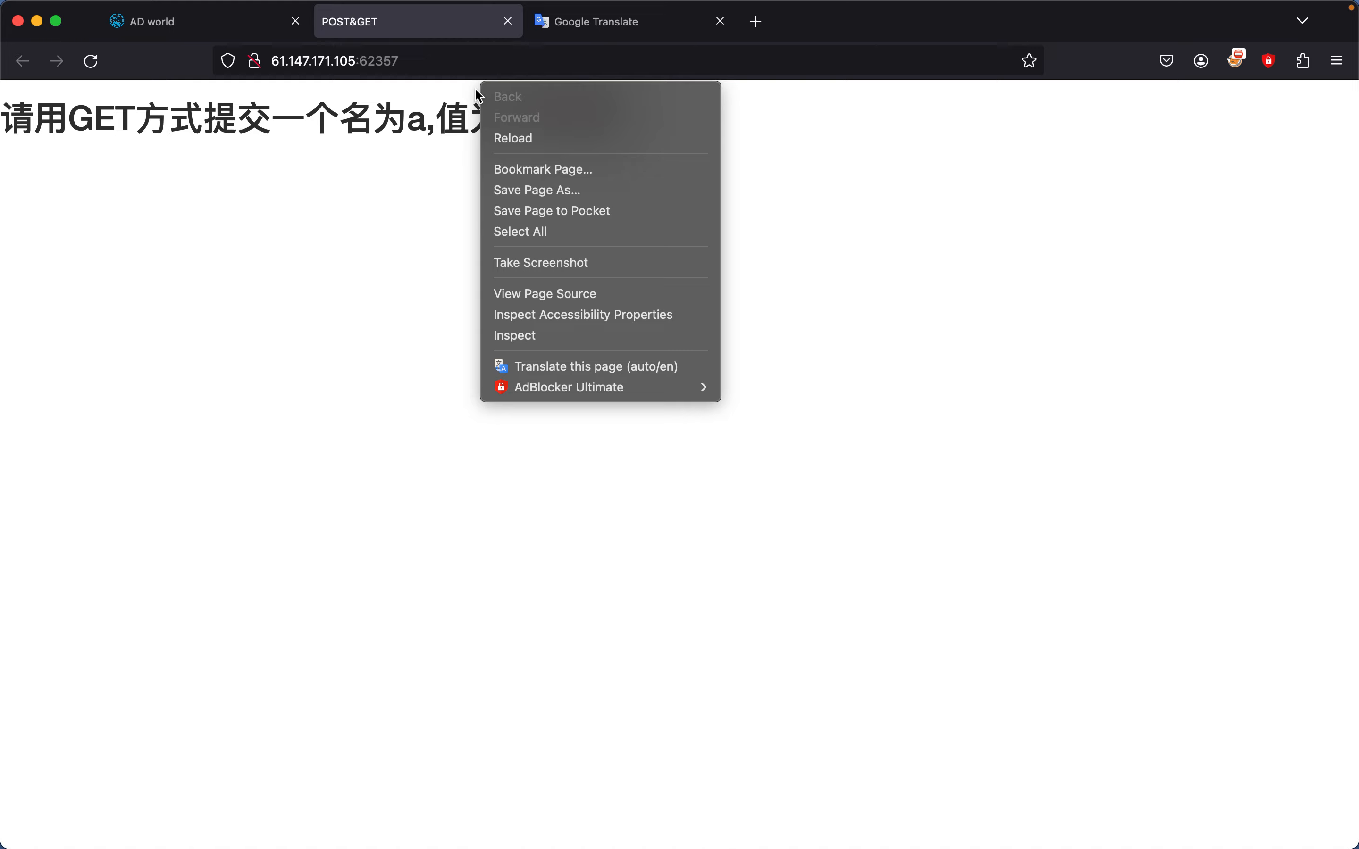
mouse_move(513, 339)
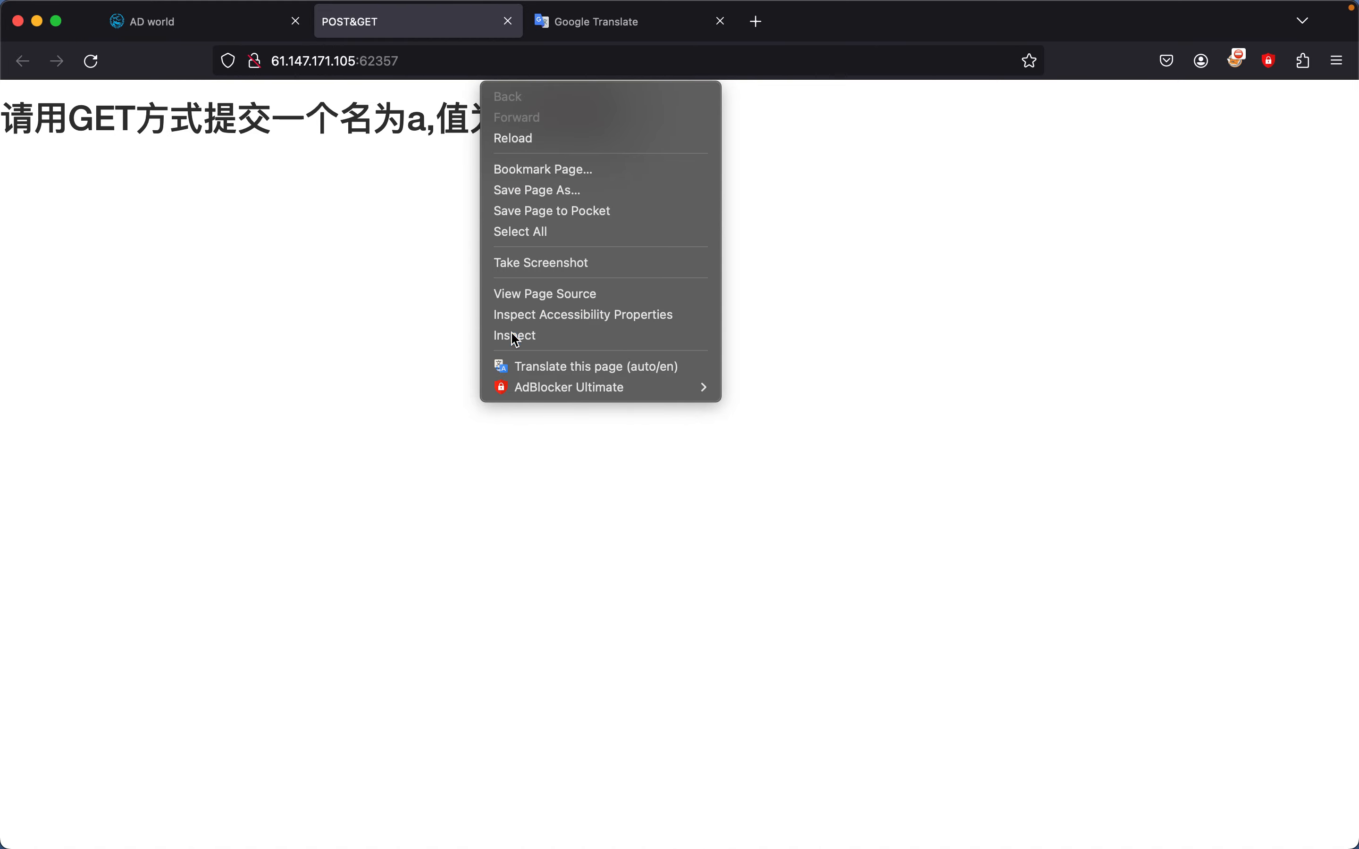
Start a new custom request to the challenge URL from the Network panel of developer tools
click(514, 335)
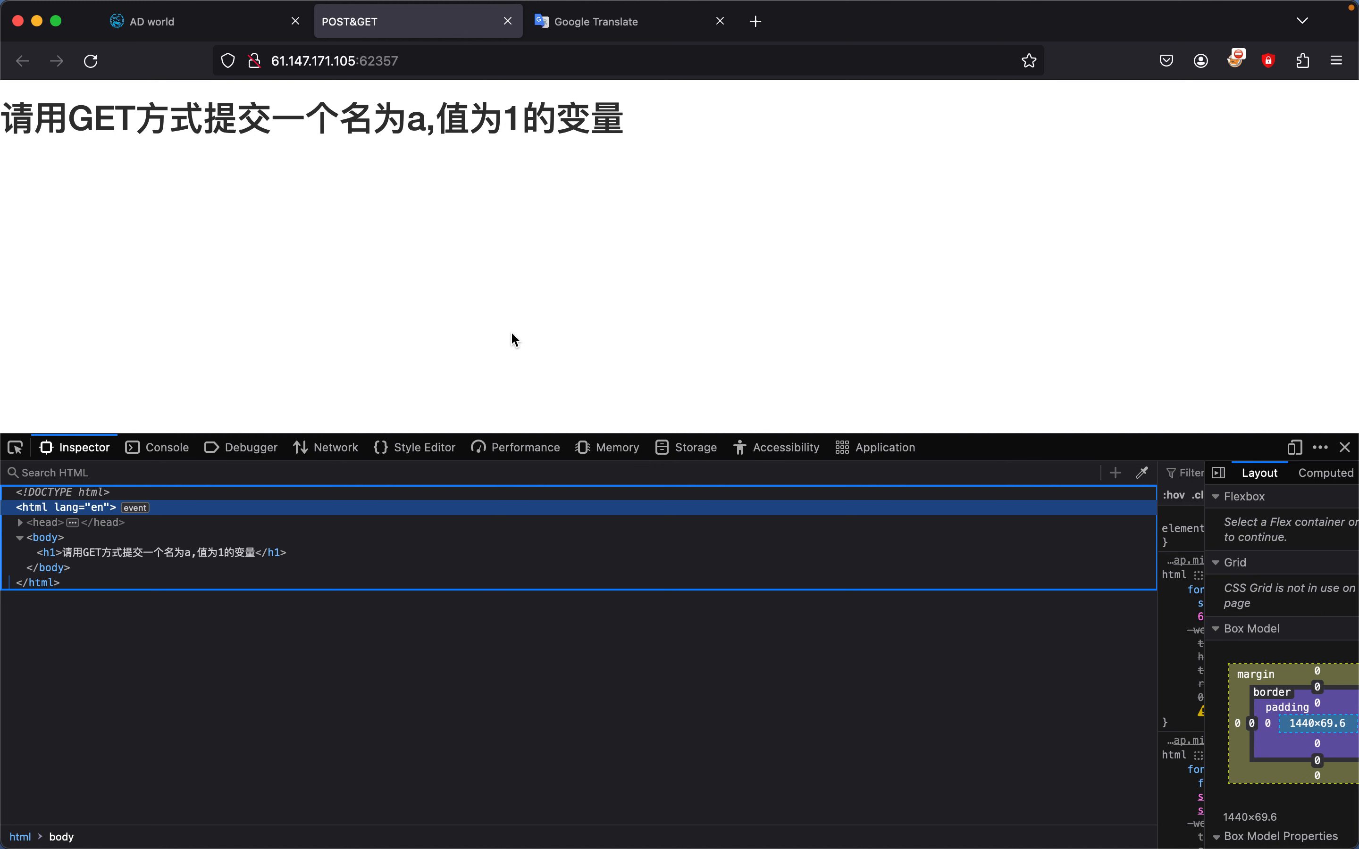
click(334, 447)
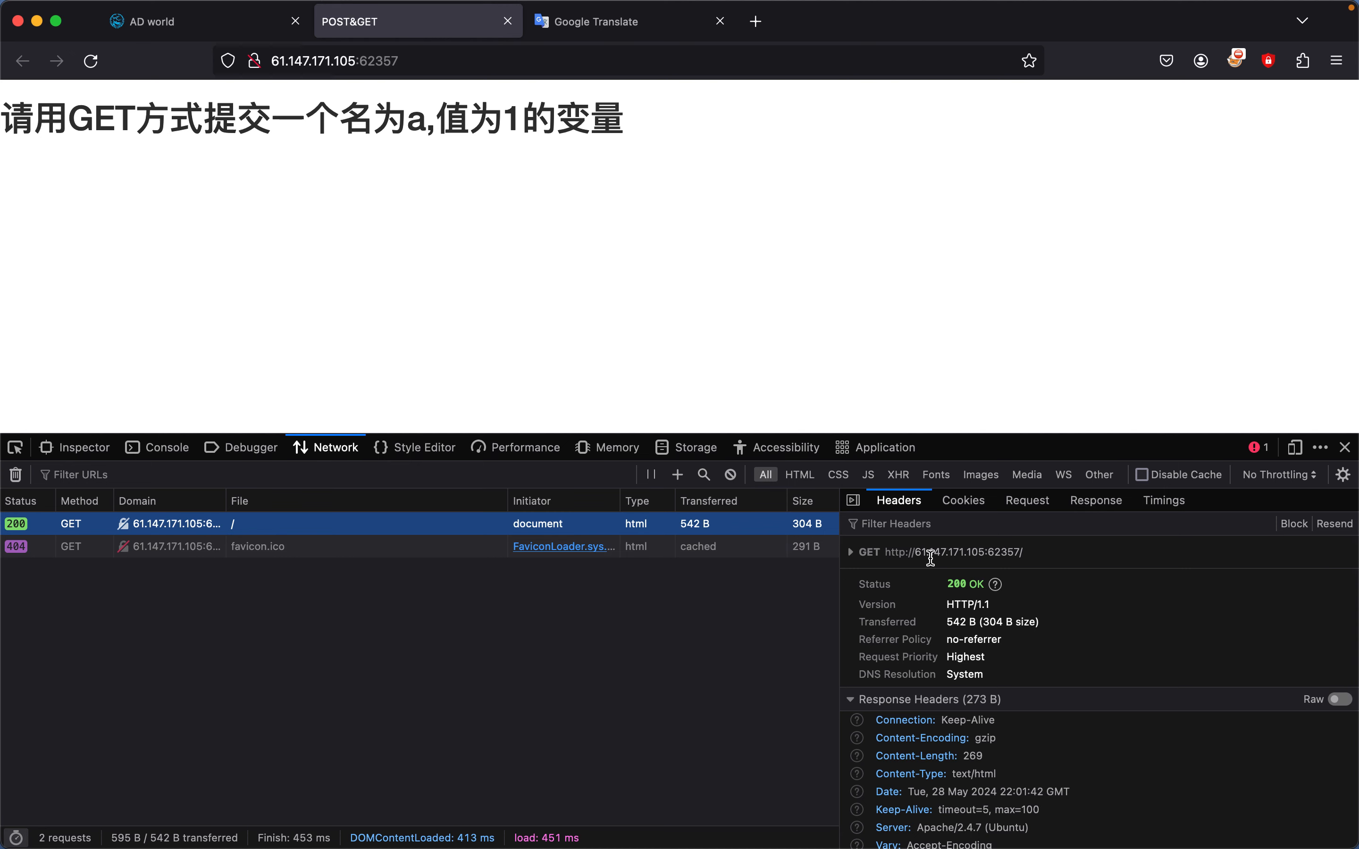
click(676, 473)
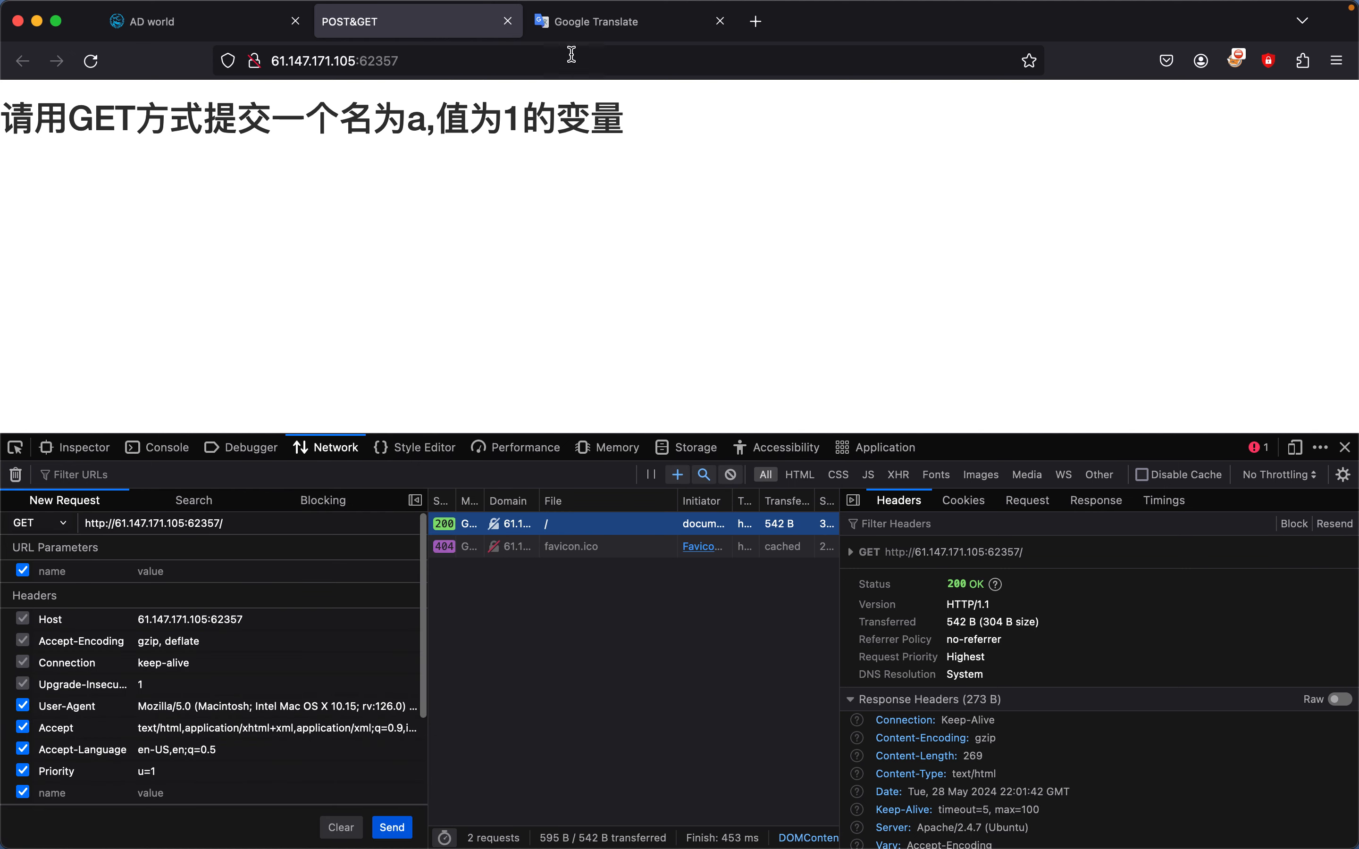
Send the custom GET request with URL parameter a set to 1
click(604, 21)
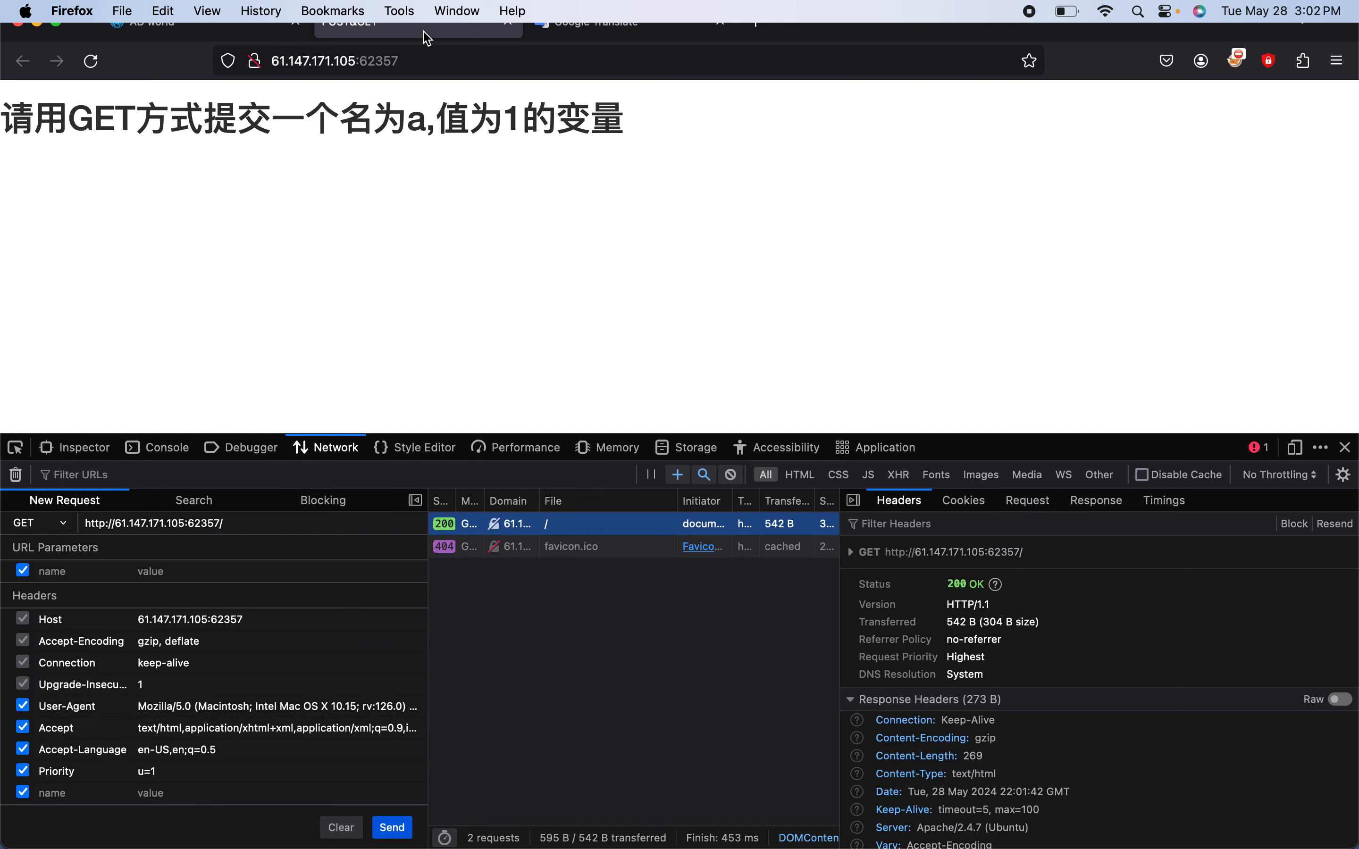
text(a)
text(1)
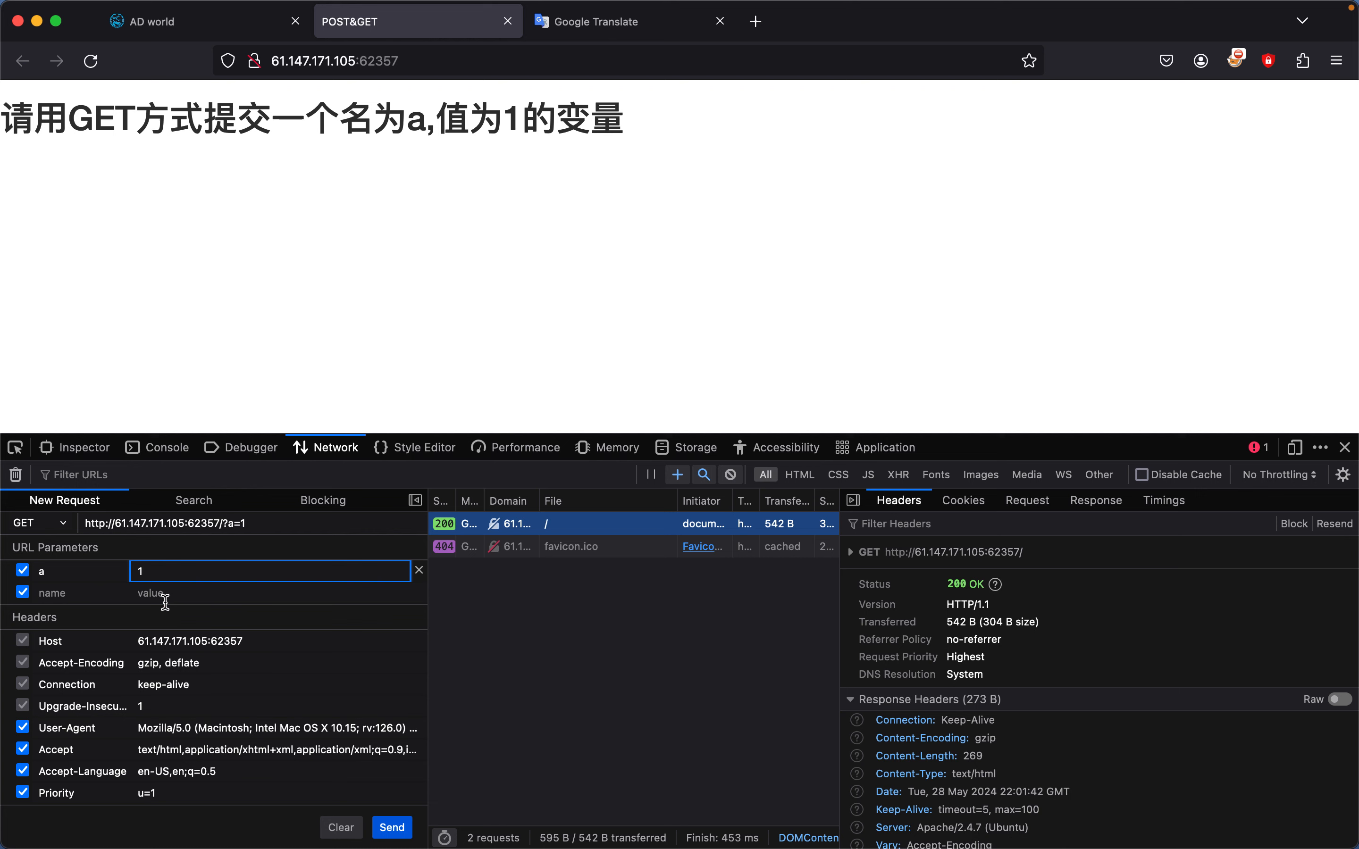
click(391, 828)
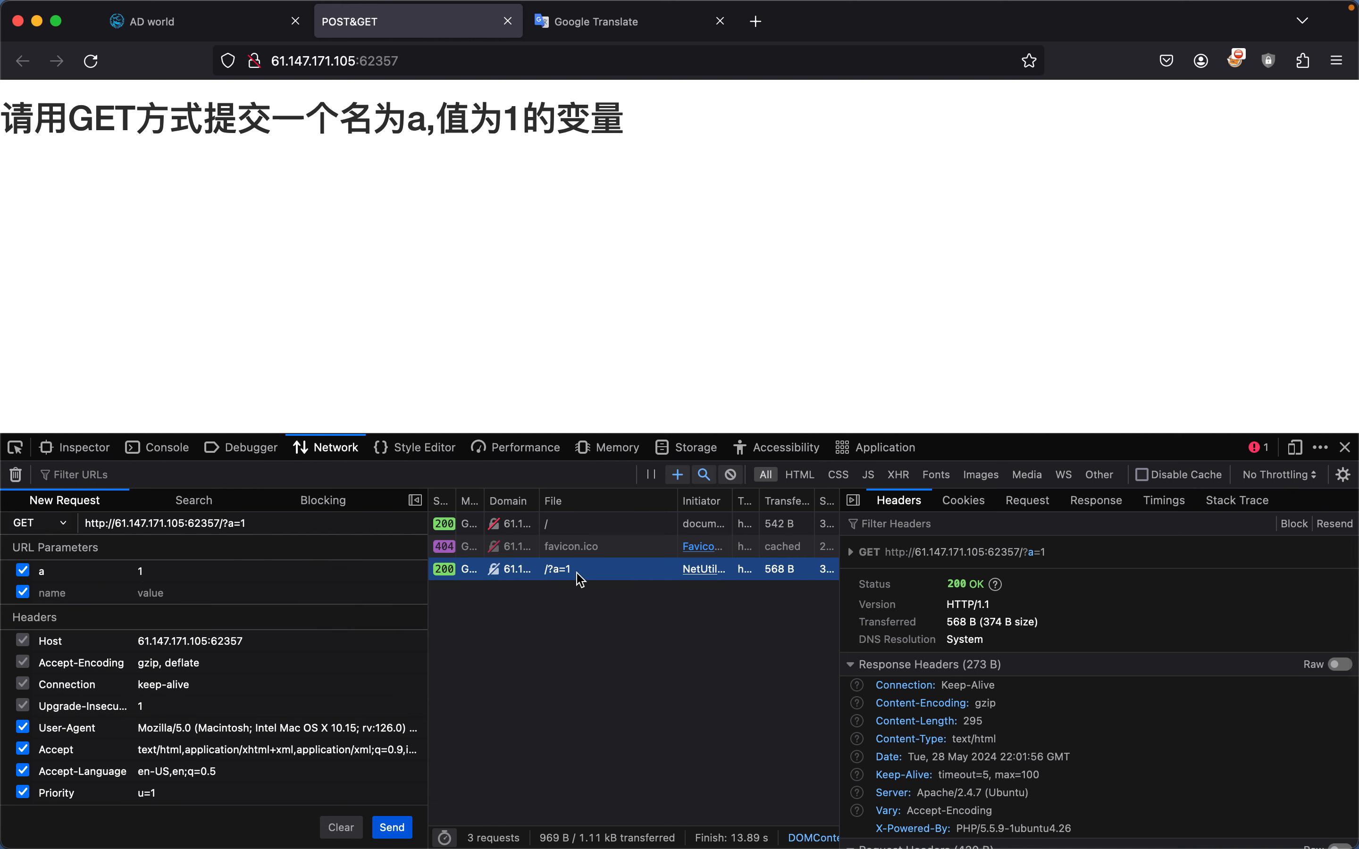
mouse_move(1095, 500)
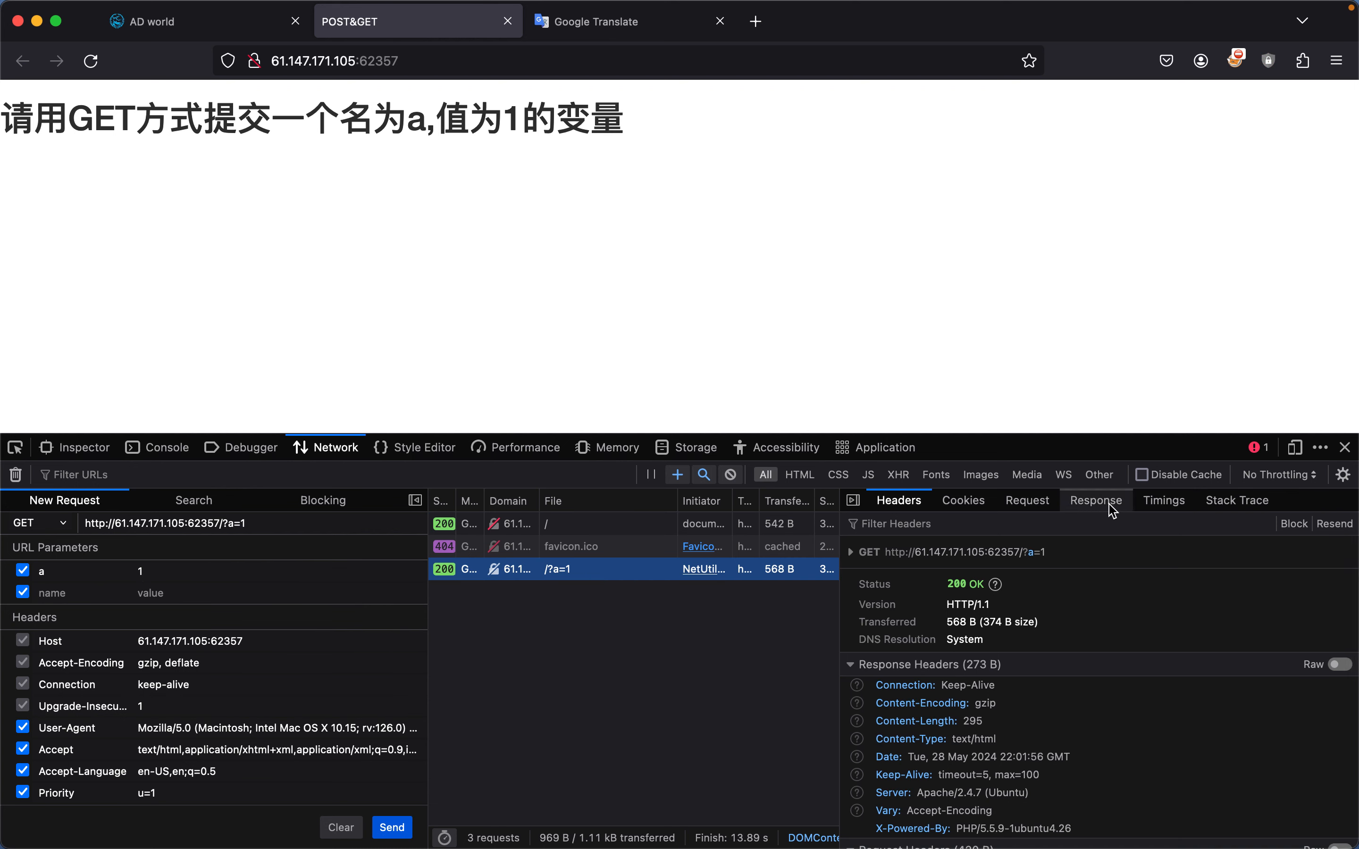
Select the response text asking for variable b and return to the translation page
click(1094, 500)
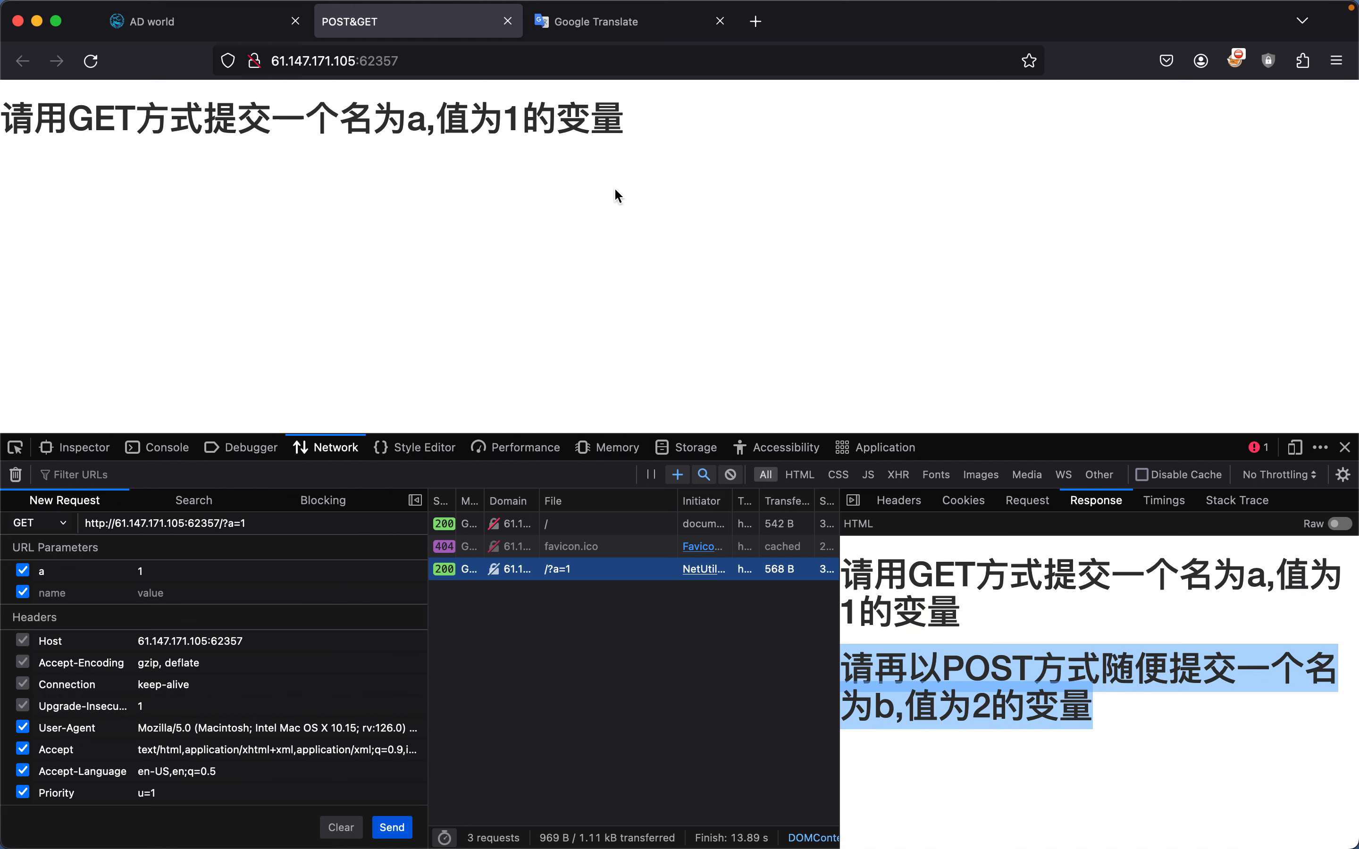
click(631, 20)
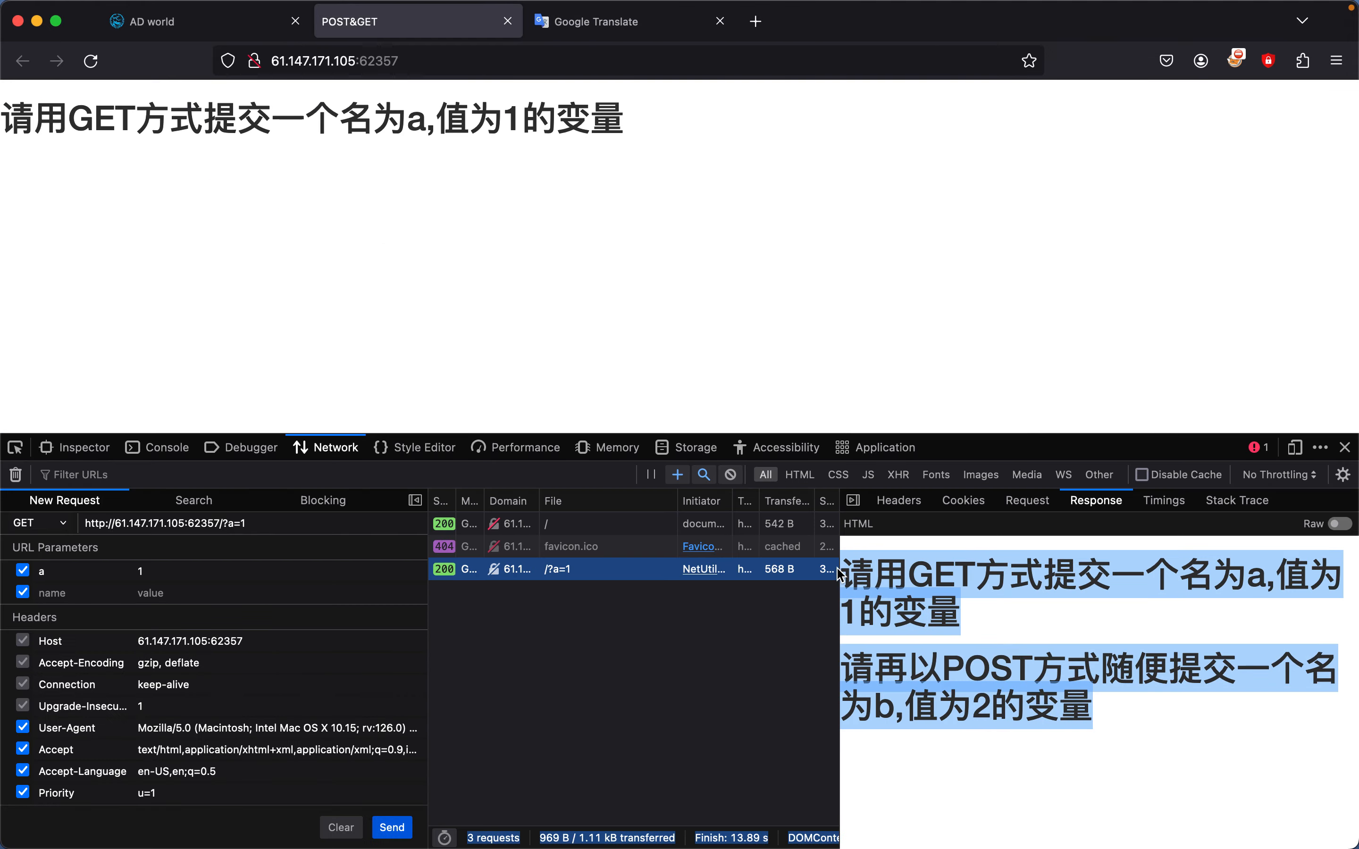
mouse_move(579, 43)
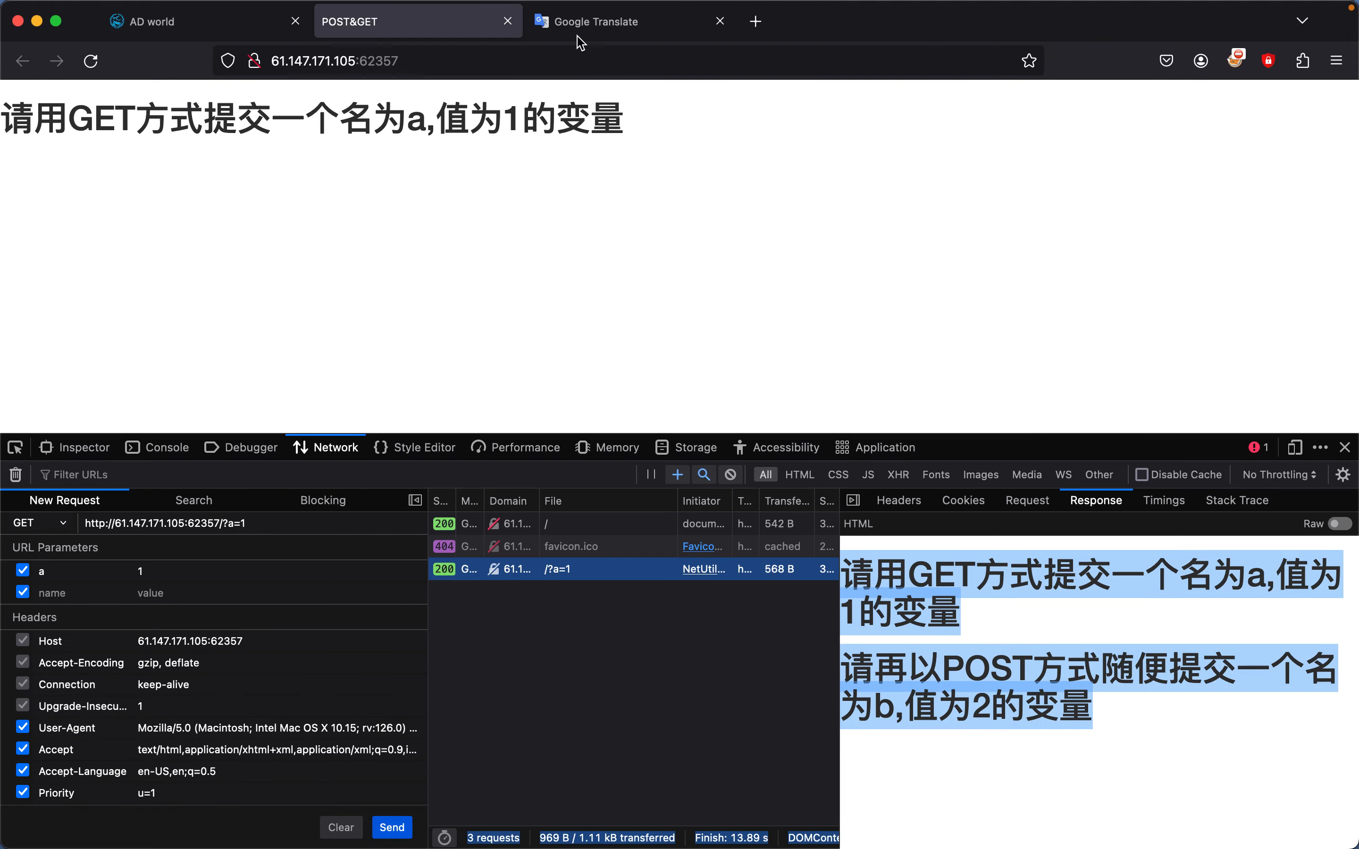
click(631, 20)
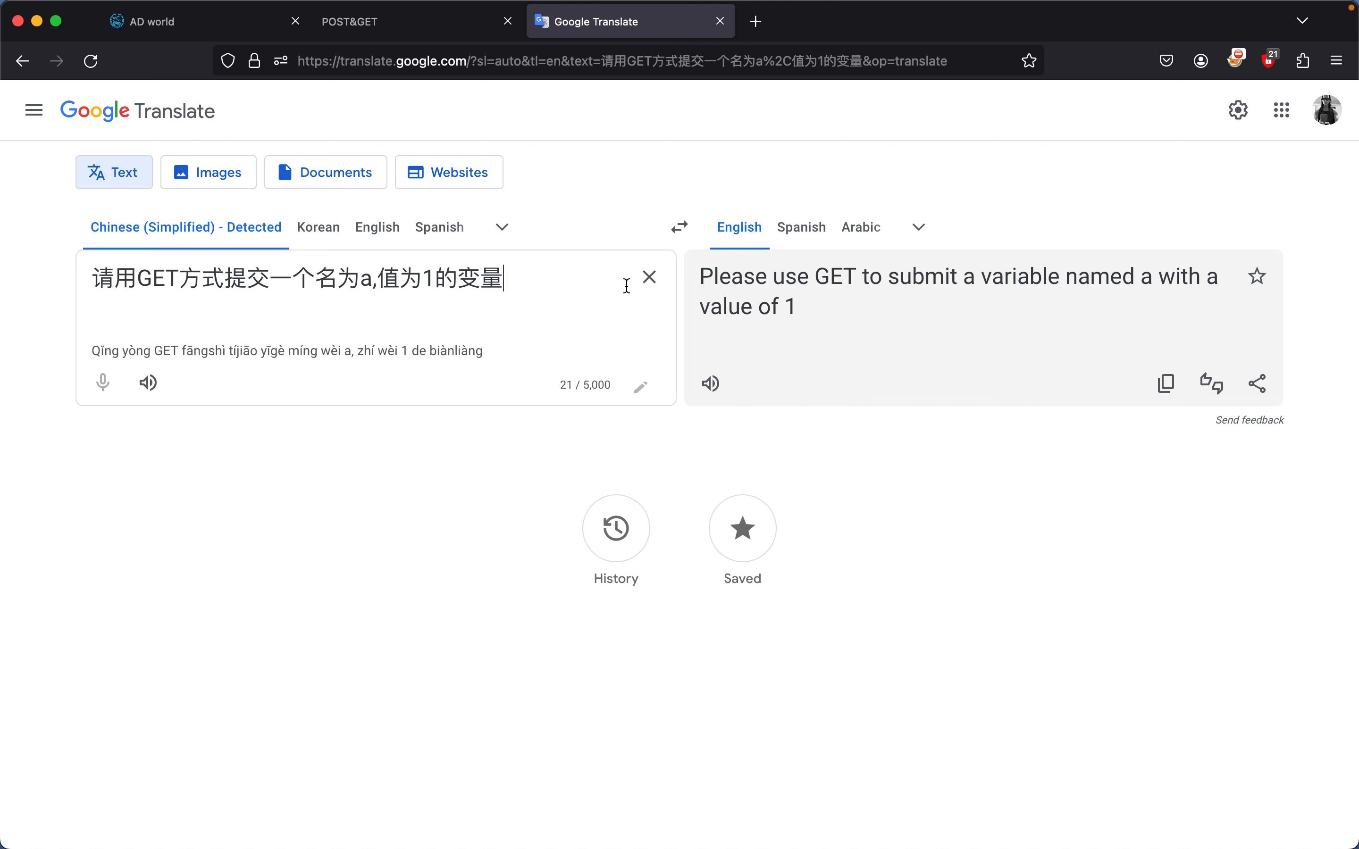
Translate '请再以POST方式随便提交一个名为b,值为2的变量' to English and return to the challenge page
text(请再以POST方式随便提交一个名为b,值为2的变量)
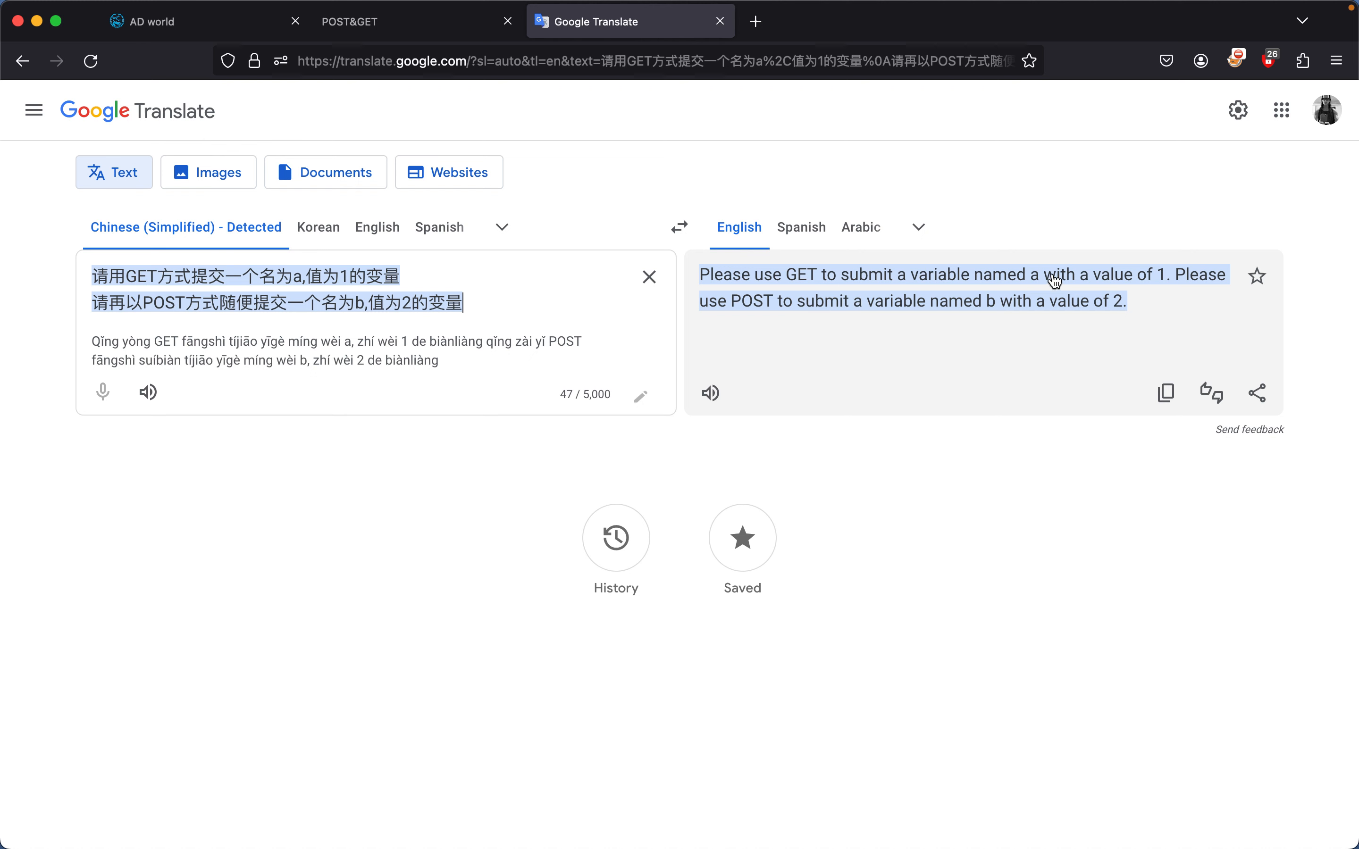
mouse_move(977, 308)
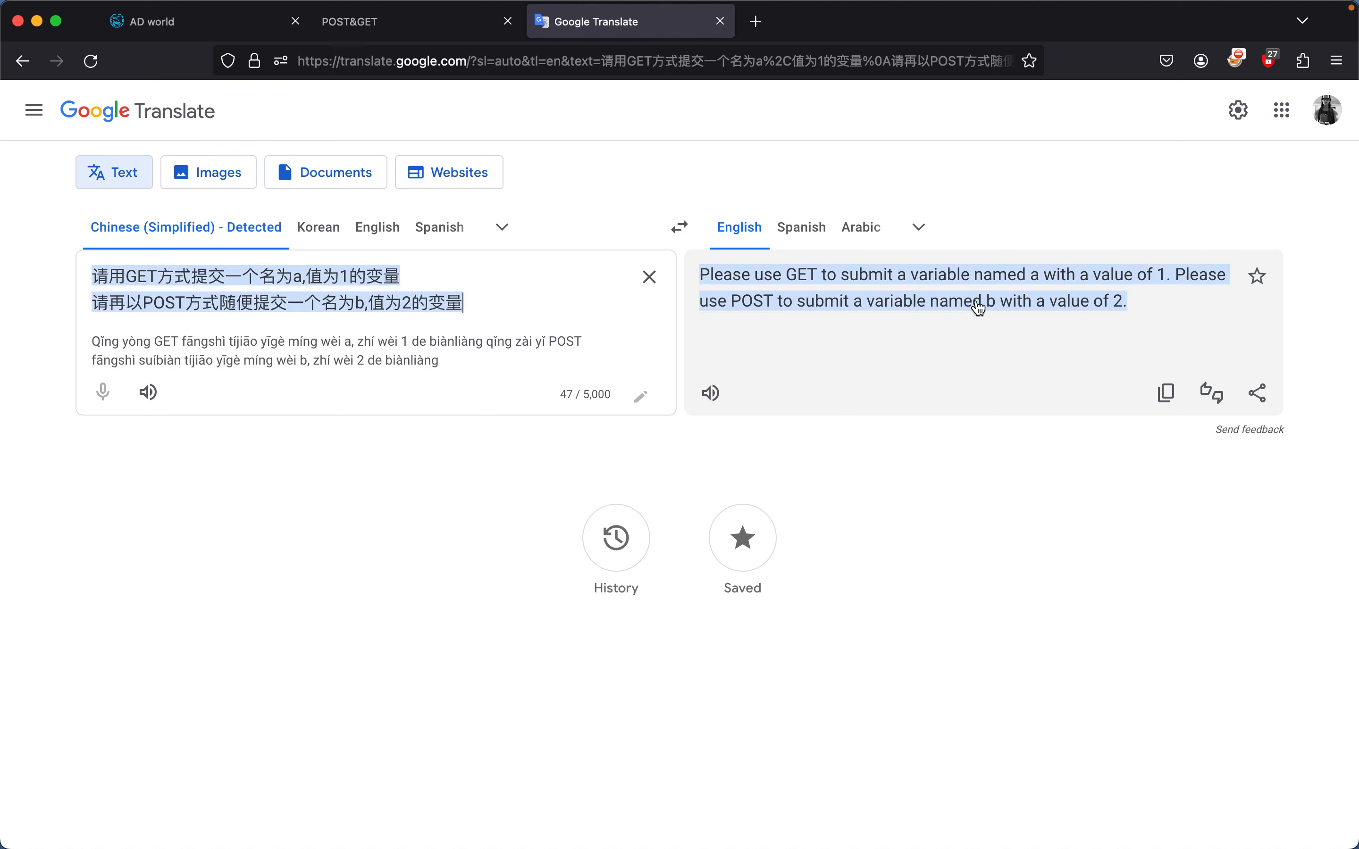
click(389, 20)
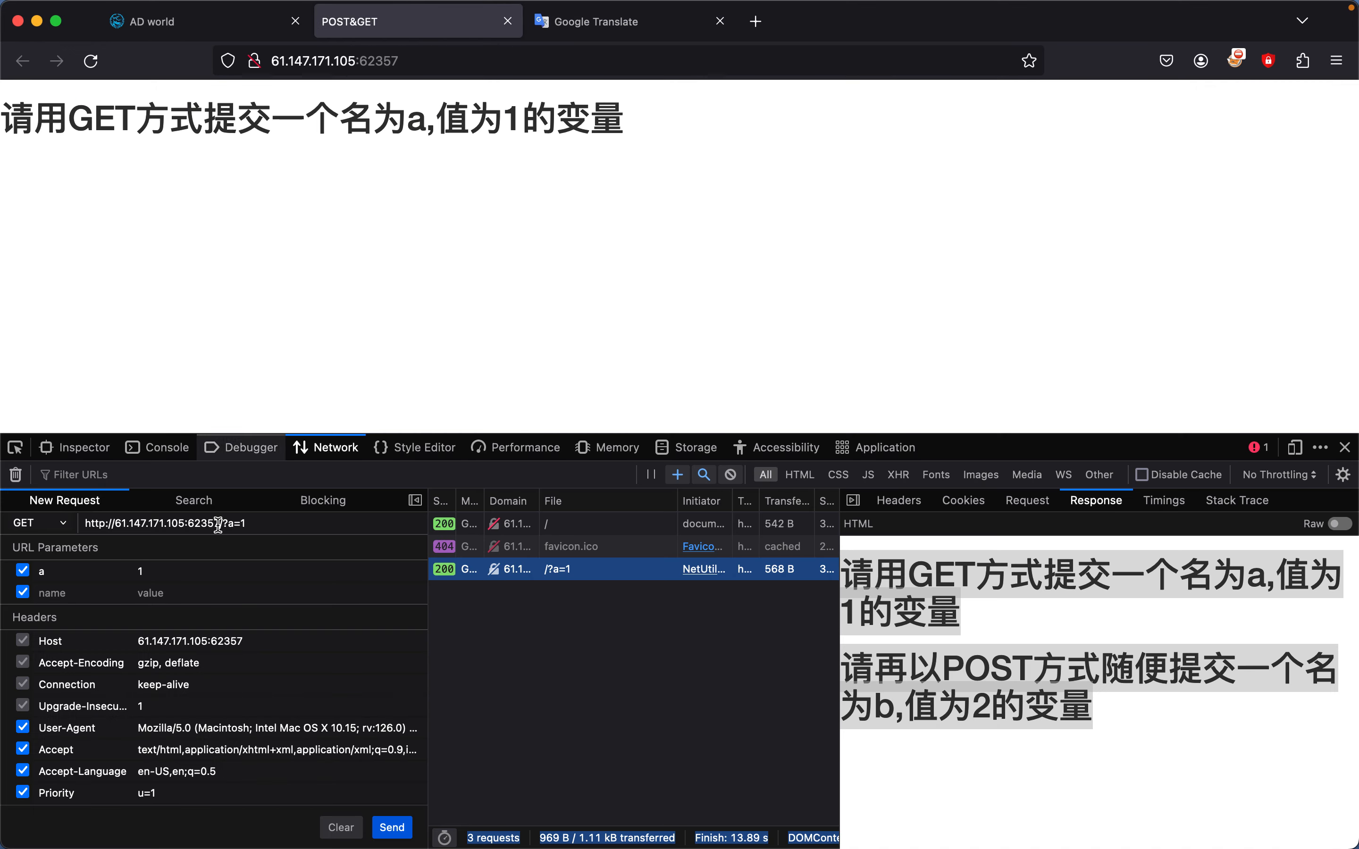
Send a POST request with body b=2 keeping a=1, revealing the cyberpeace flag in its result
scroll(down, 3)
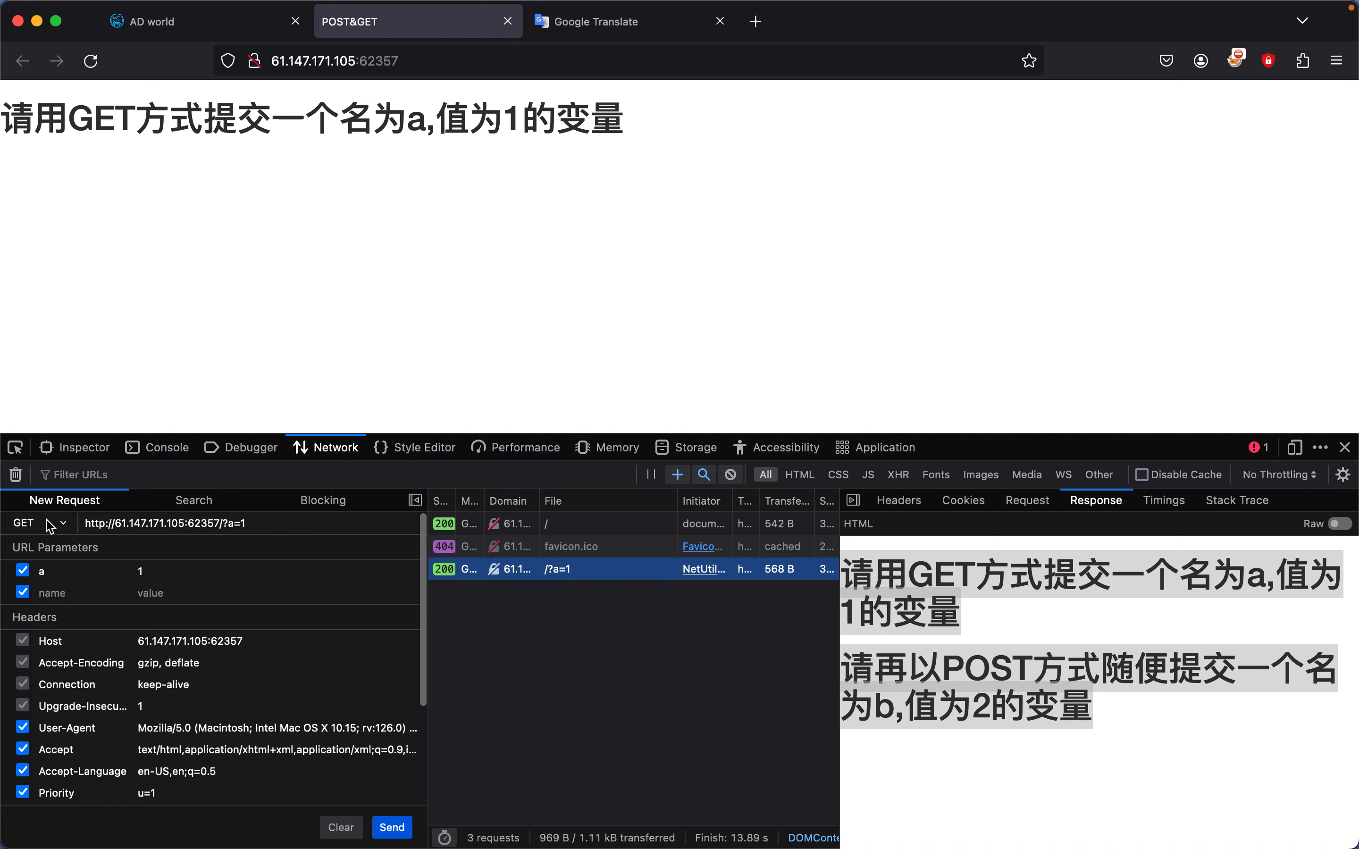
scroll(down, 3)
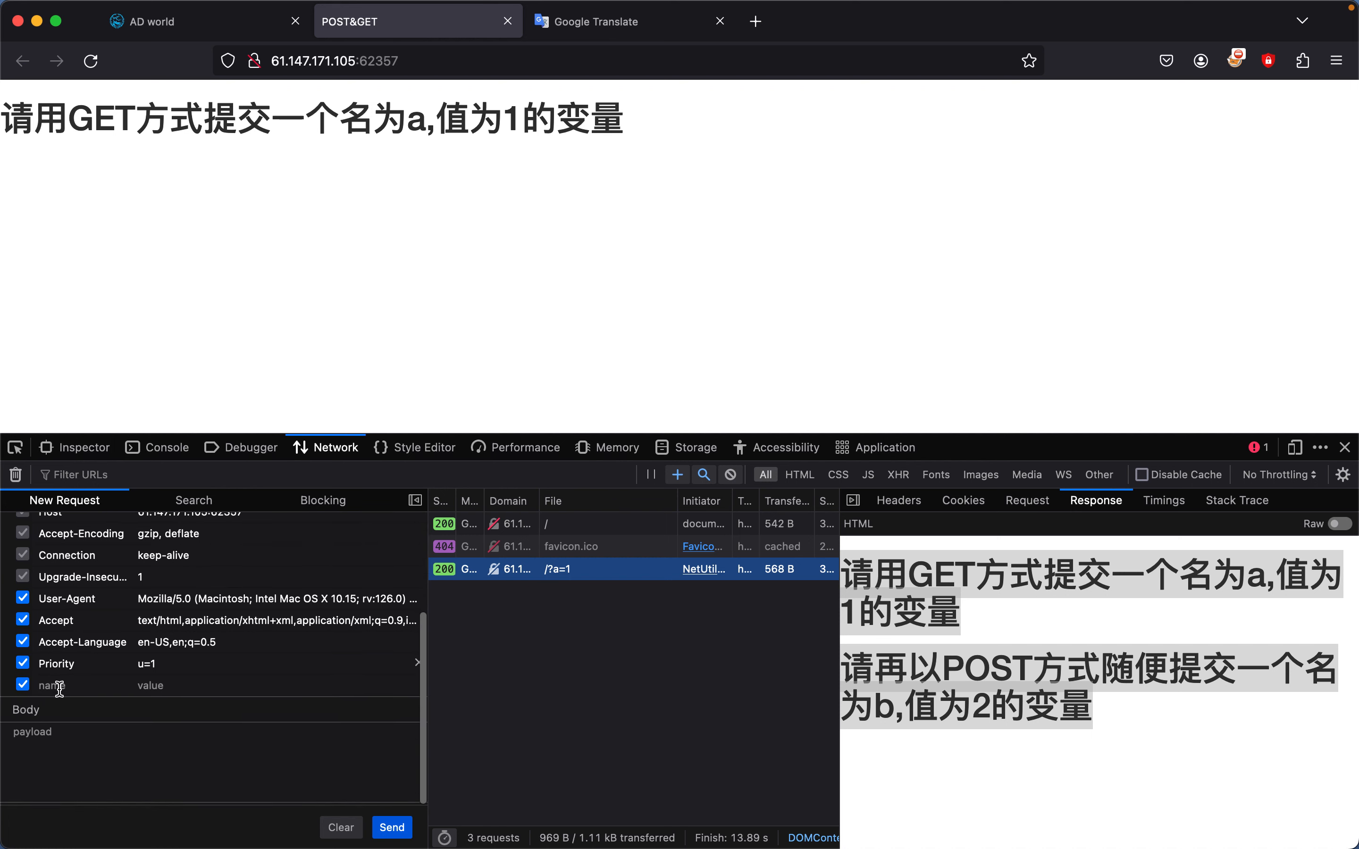
text(b=2)
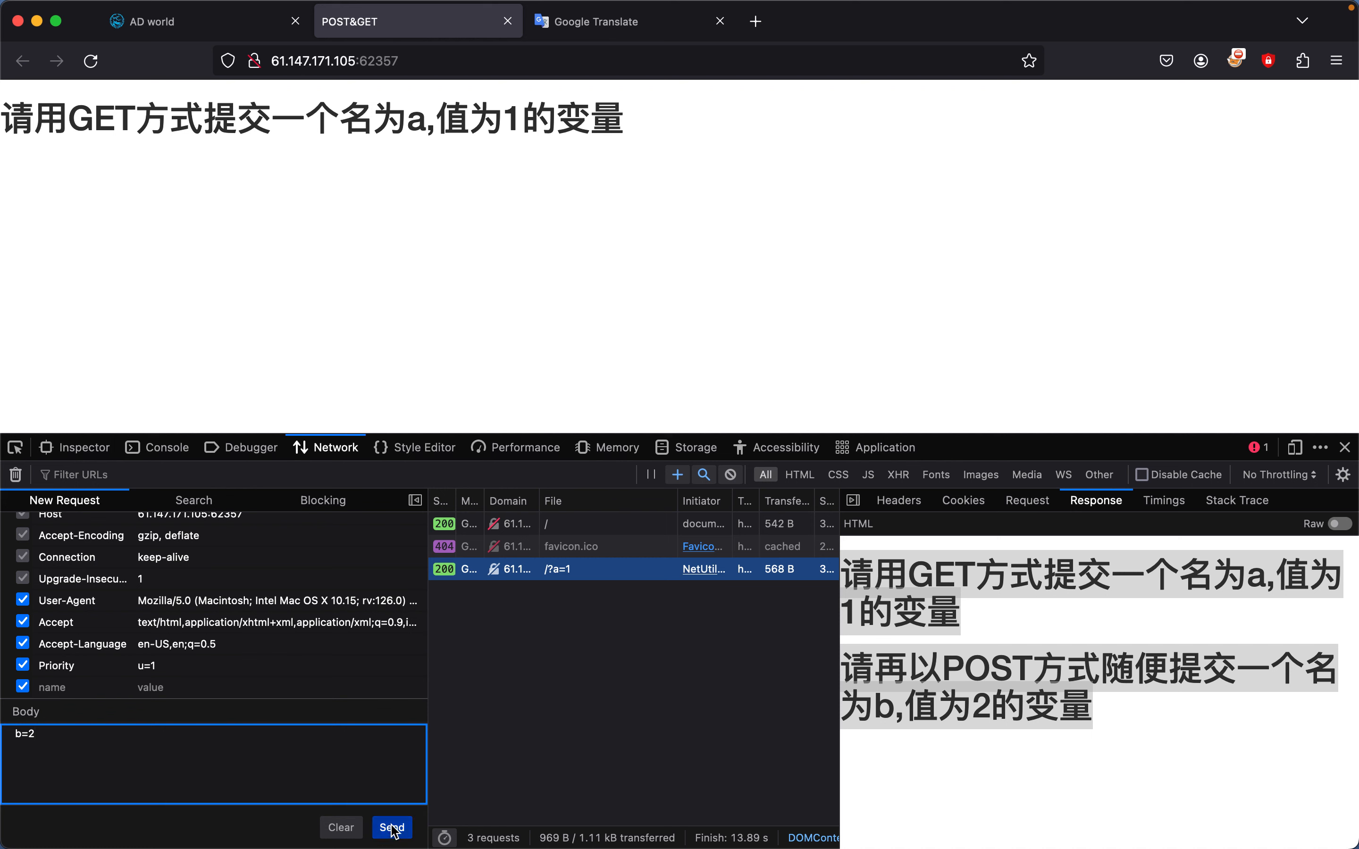
click(392, 828)
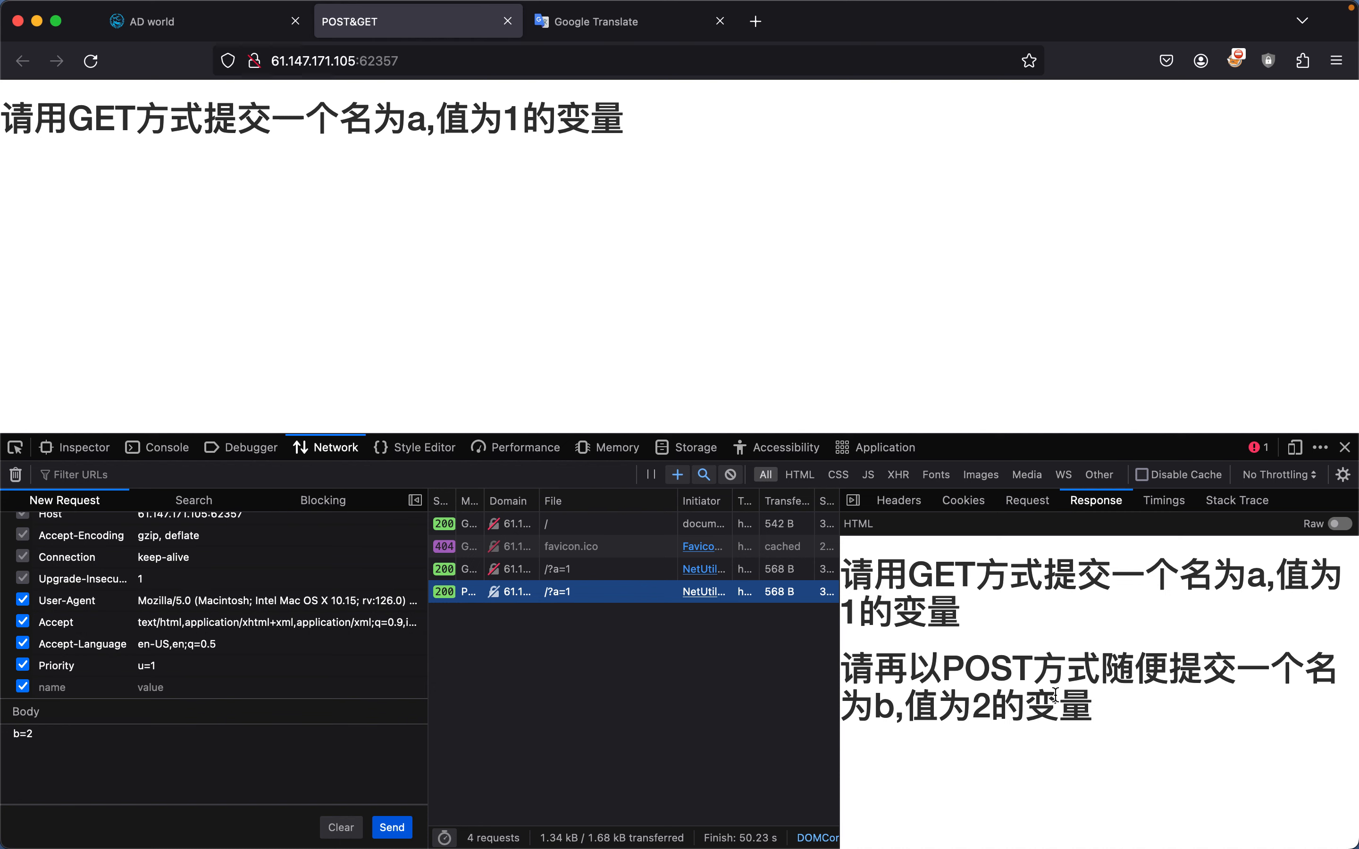
double_click(1058, 706)
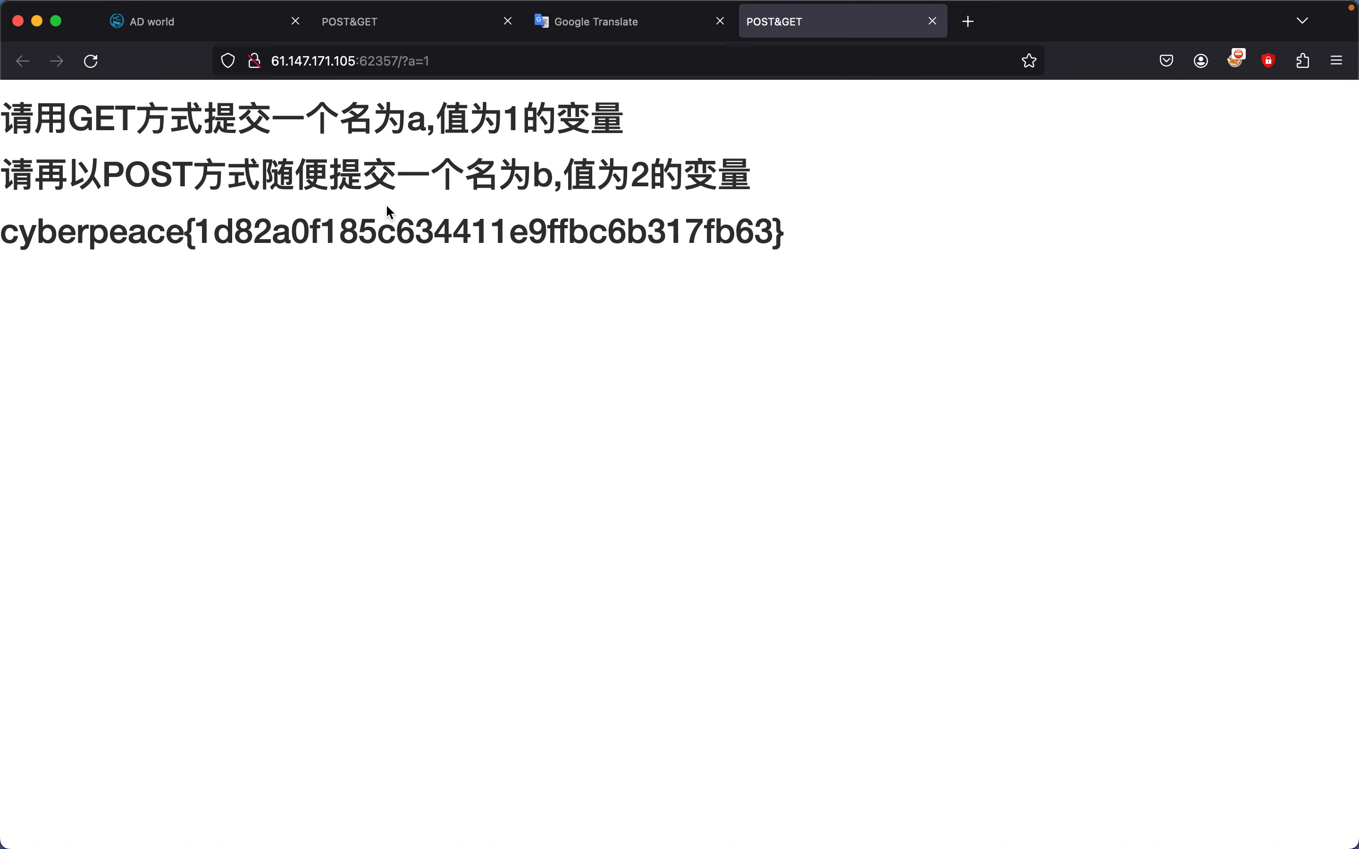
Submit the copied cyberpeace flag in the get_post challenge's Flag field on AD world
triple_click(390, 232)
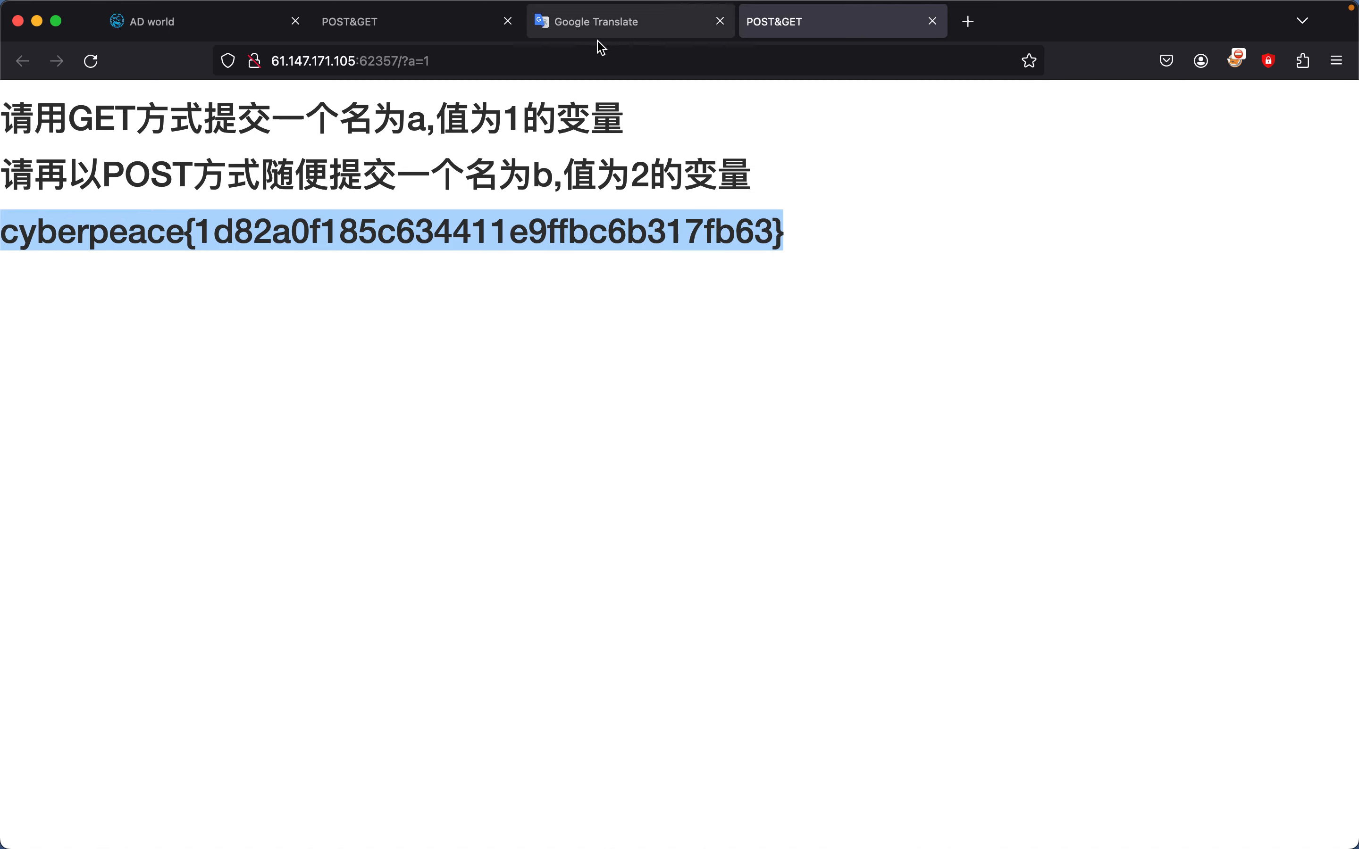
click(390, 826)
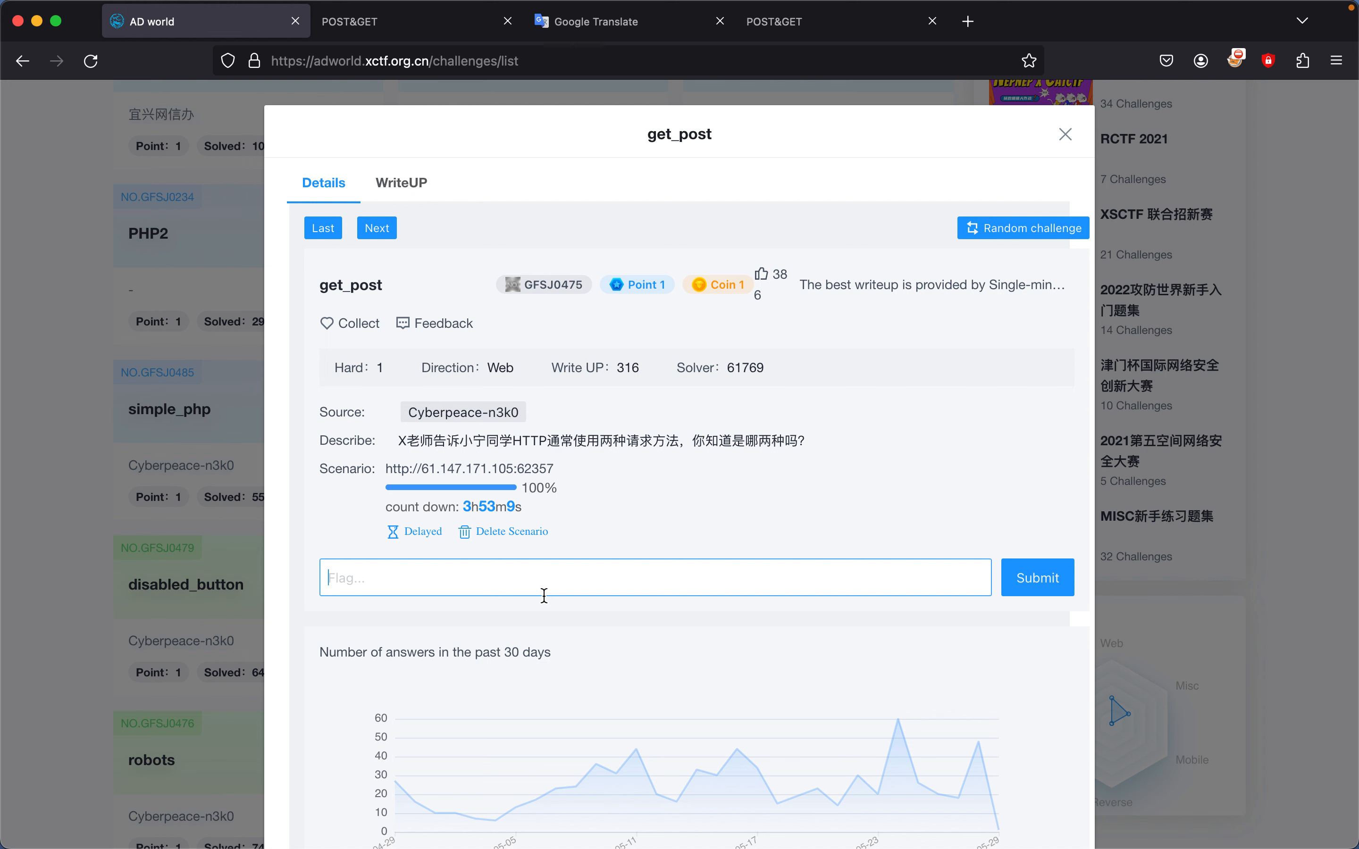
click(1036, 577)
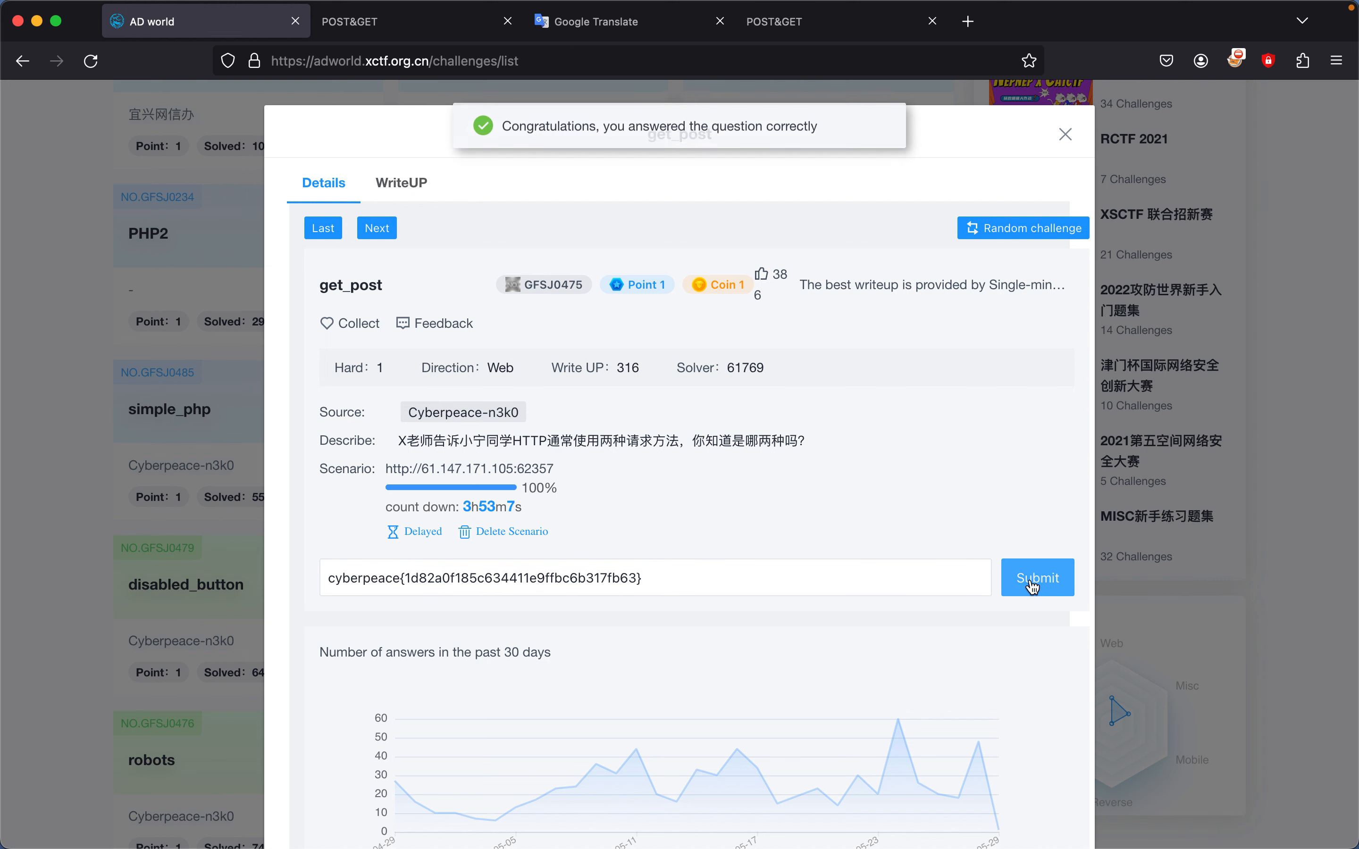
click(1036, 579)
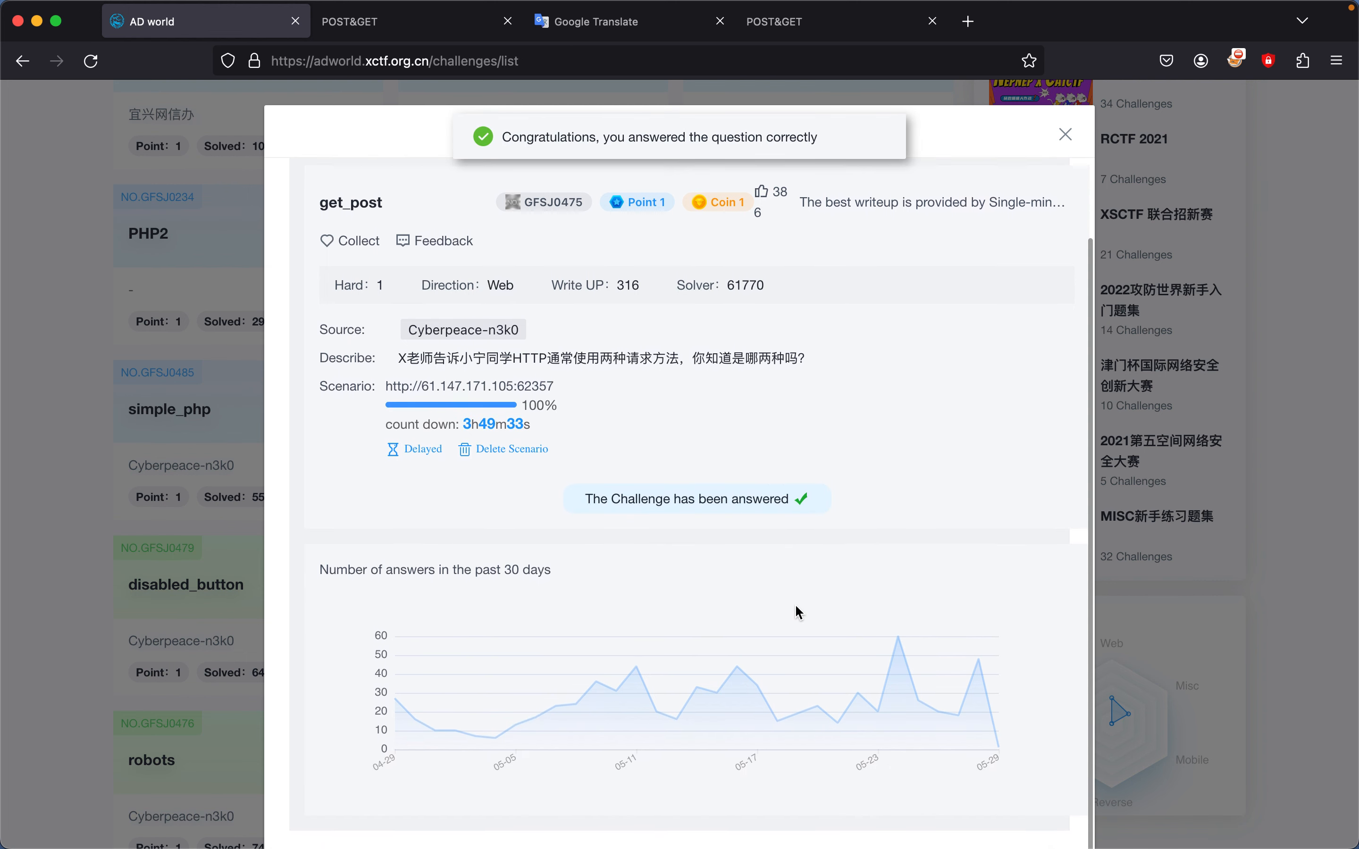